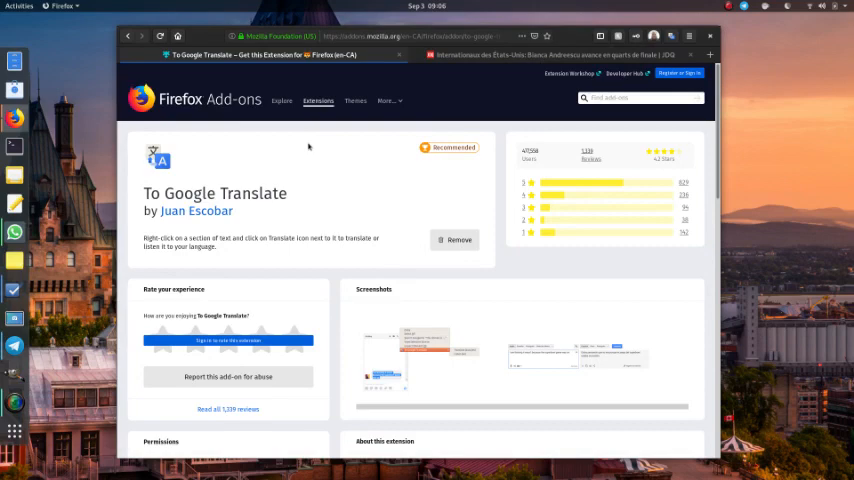
mouse_move(176, 180)
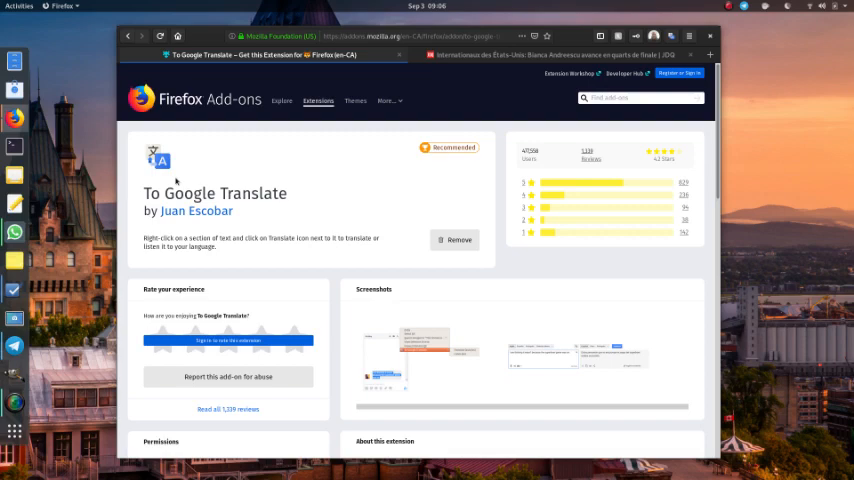
mouse_move(352, 140)
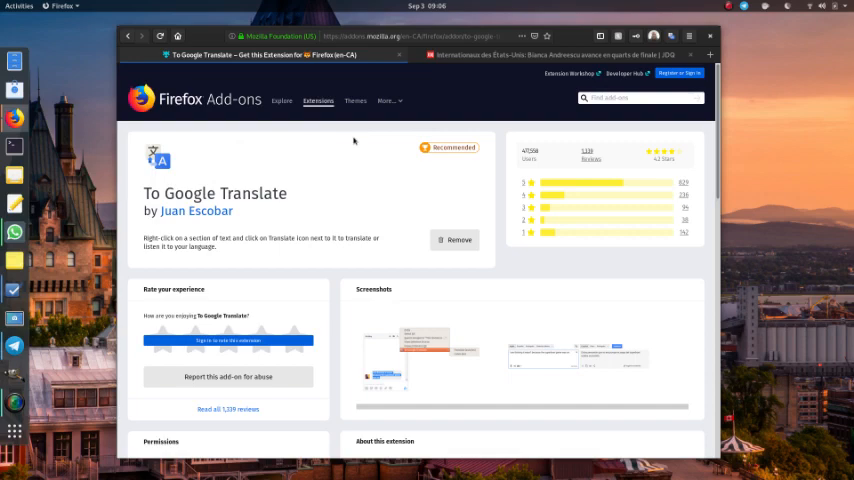
mouse_move(424, 104)
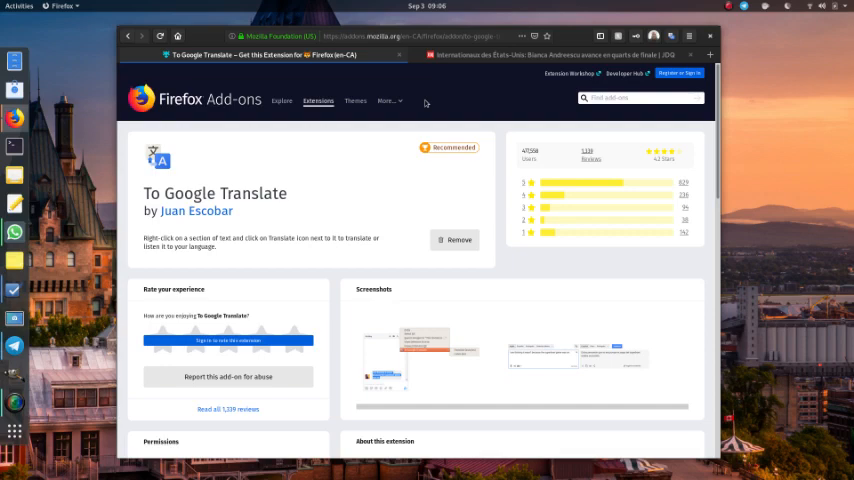
Send the Journal de Montréal Andreescu article to Google Translate via the extension's context-menu entry.
left_click(556, 54)
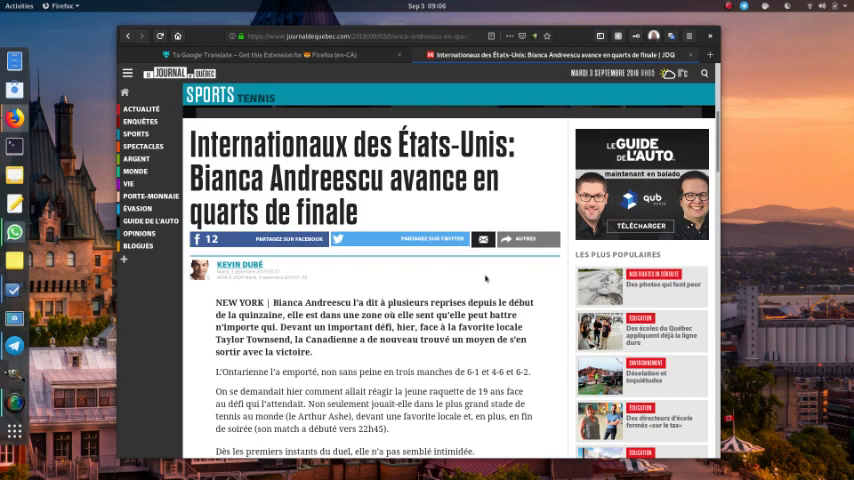
right_click(484, 278)
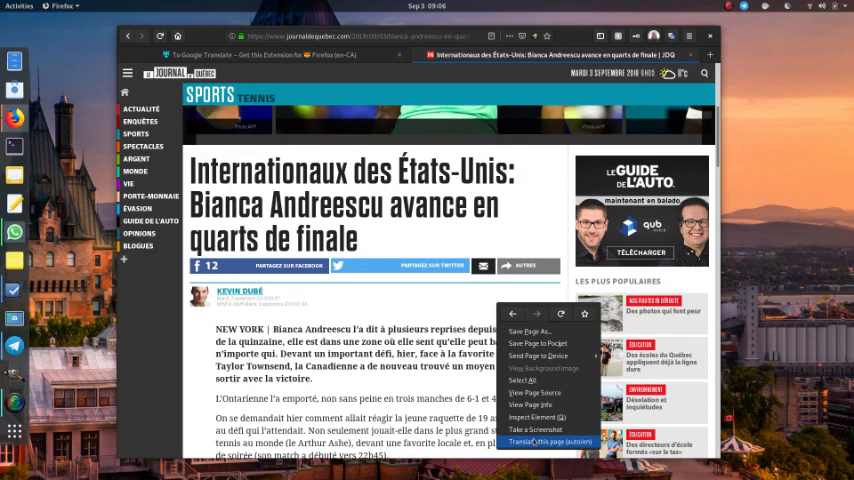
left_click(552, 440)
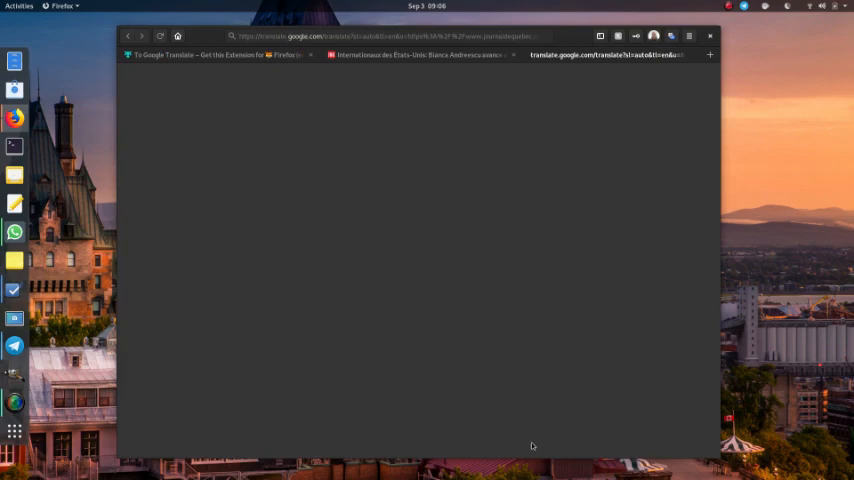